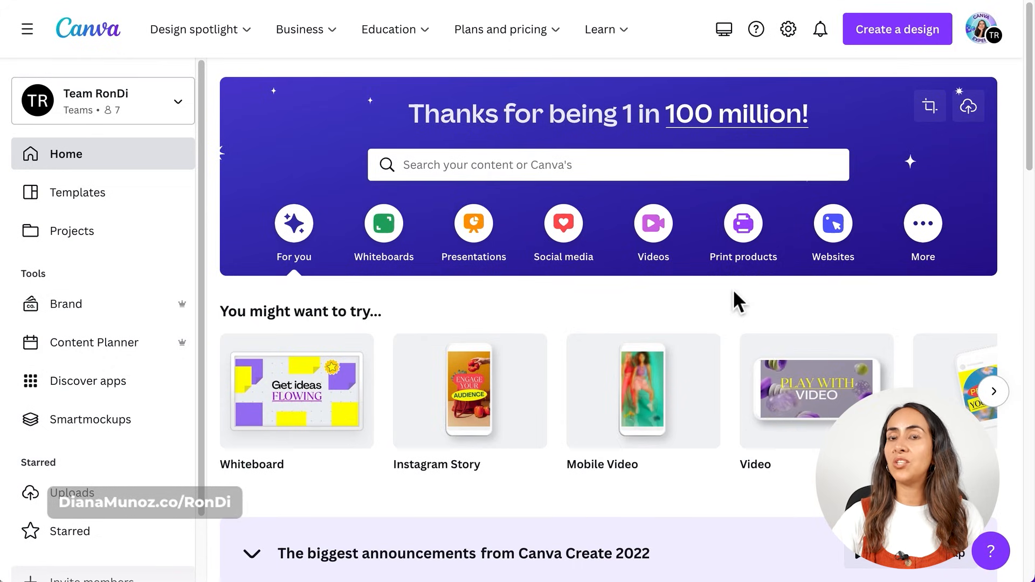
pyautogui.moveTo(653, 222)
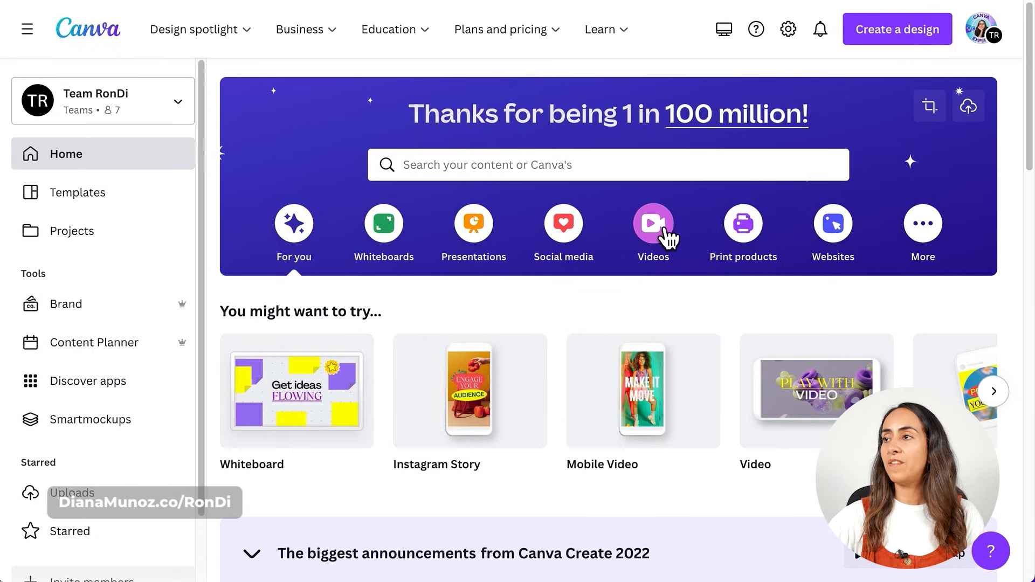
# Step: Show the Videos category on the home page to reveal Mobile Video (1080 × 1920 px)
pyautogui.click(652, 231)
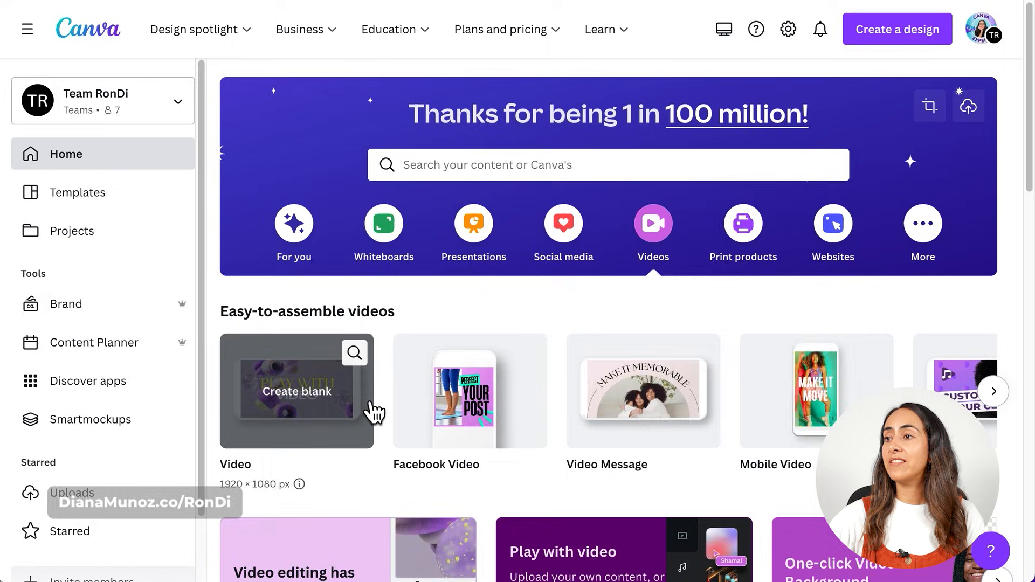
pyautogui.moveTo(865, 294)
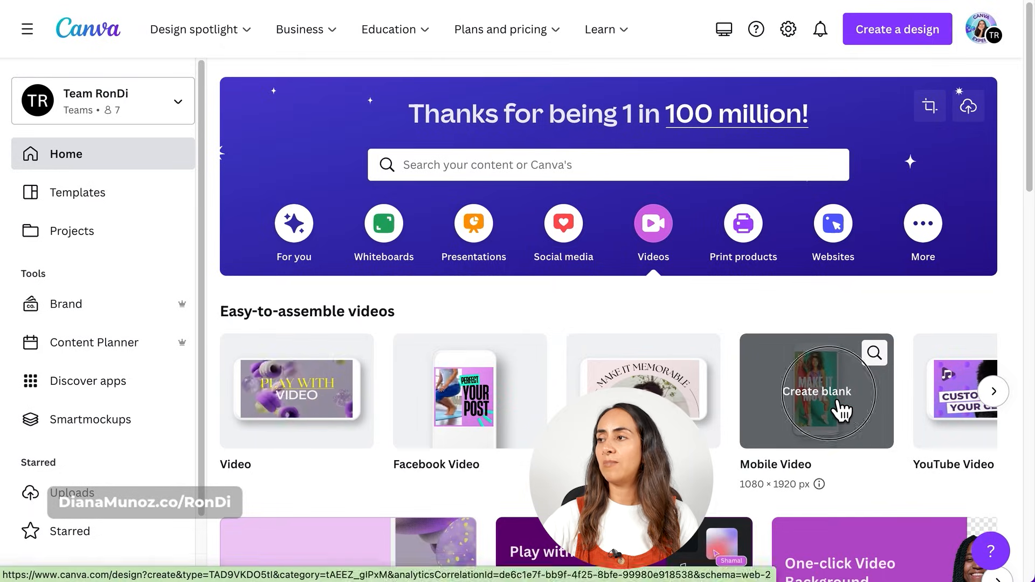
# Step: Start a blank Mobile Video design and add the 12.2-second uploaded screen recording
pyautogui.click(816, 391)
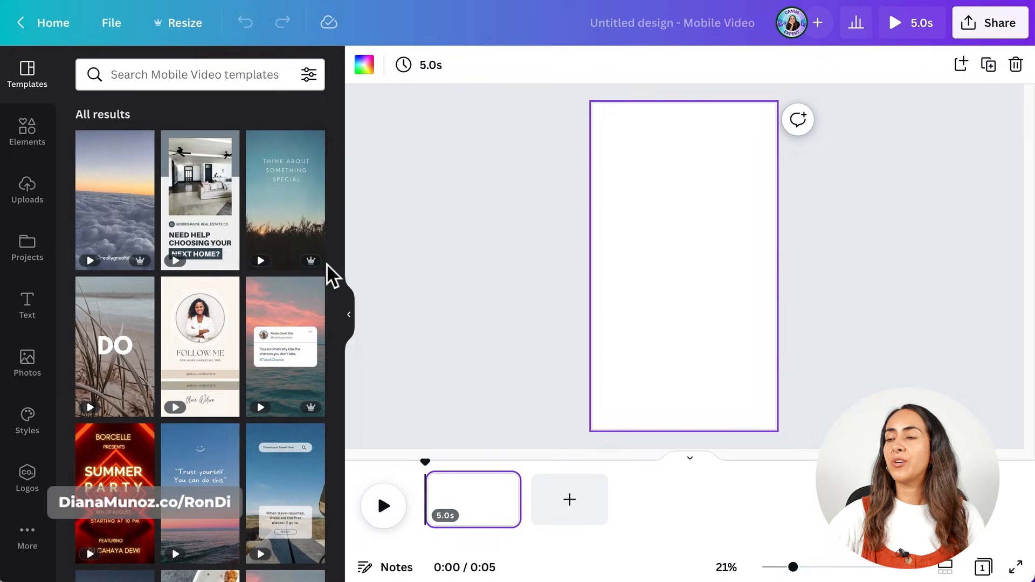
pyautogui.click(27, 191)
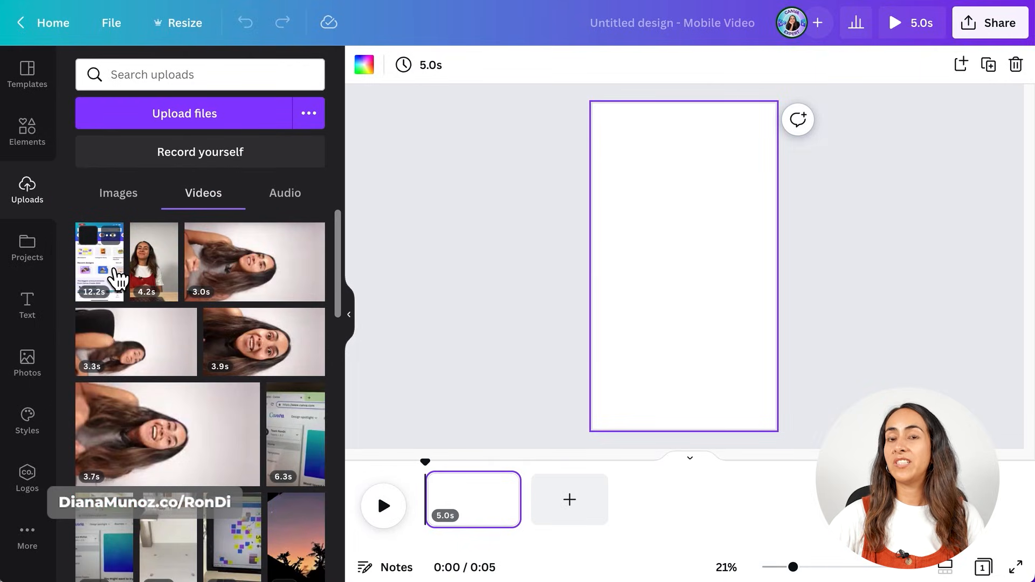
pyautogui.moveTo(251, 129)
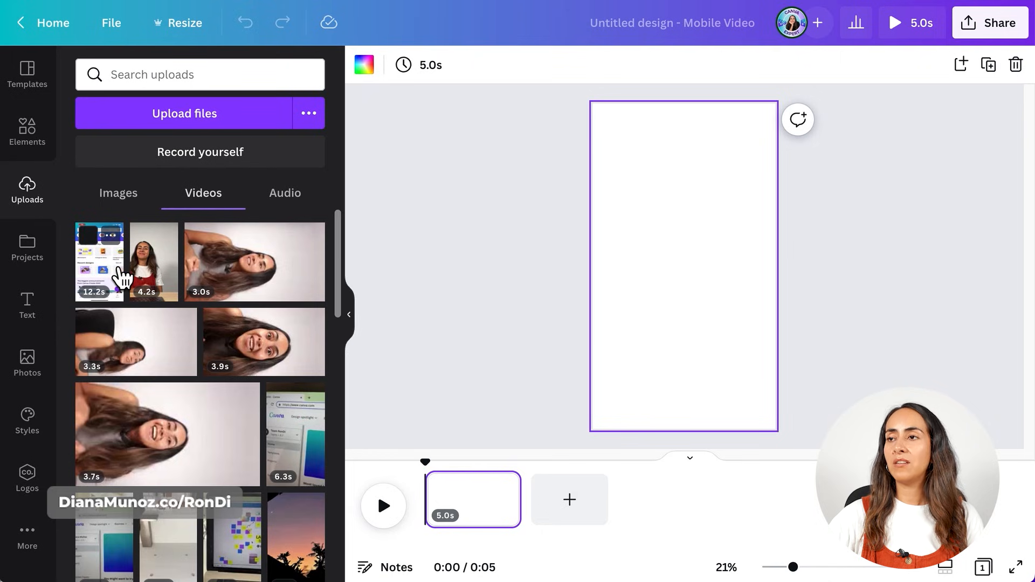
pyautogui.click(98, 262)
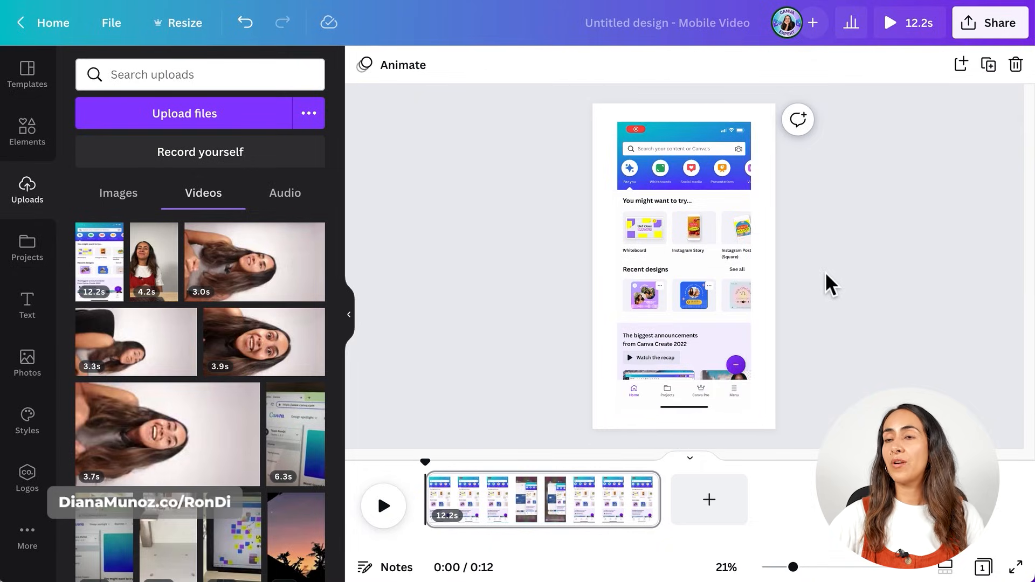
pyautogui.moveTo(435, 468)
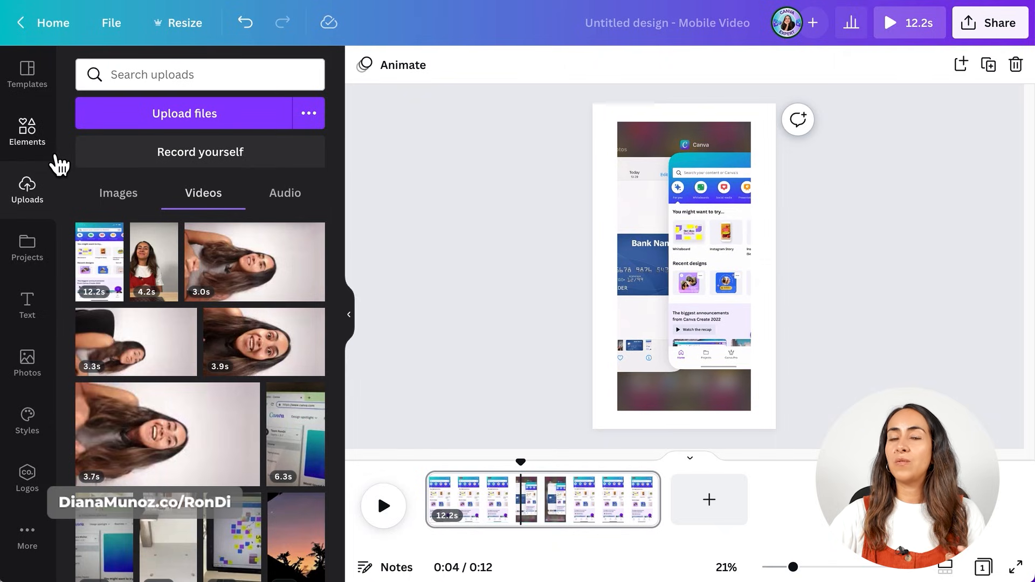
pyautogui.moveTo(36, 158)
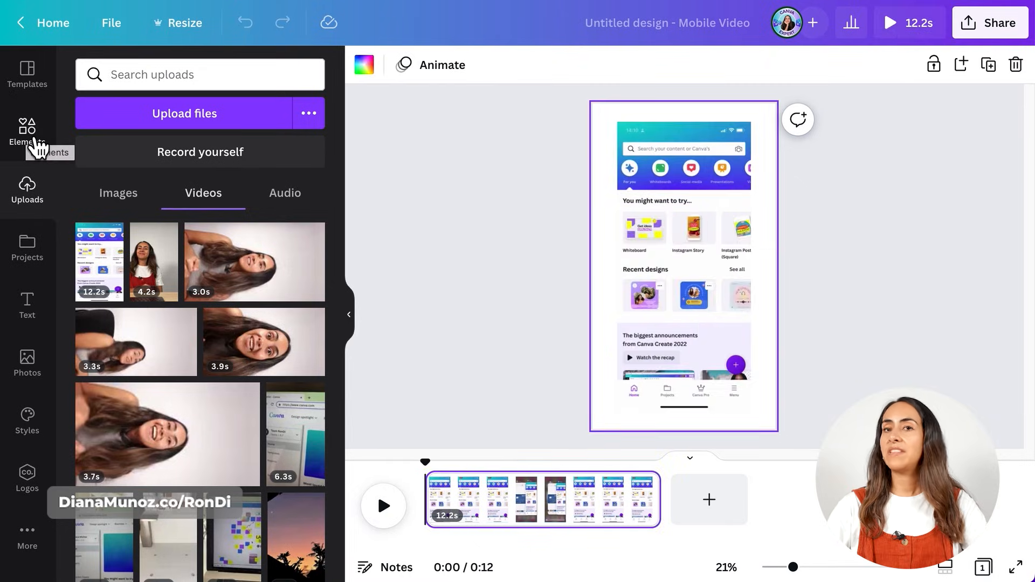
# Step: Search the Elements library for 'blur'
pyautogui.click(27, 132)
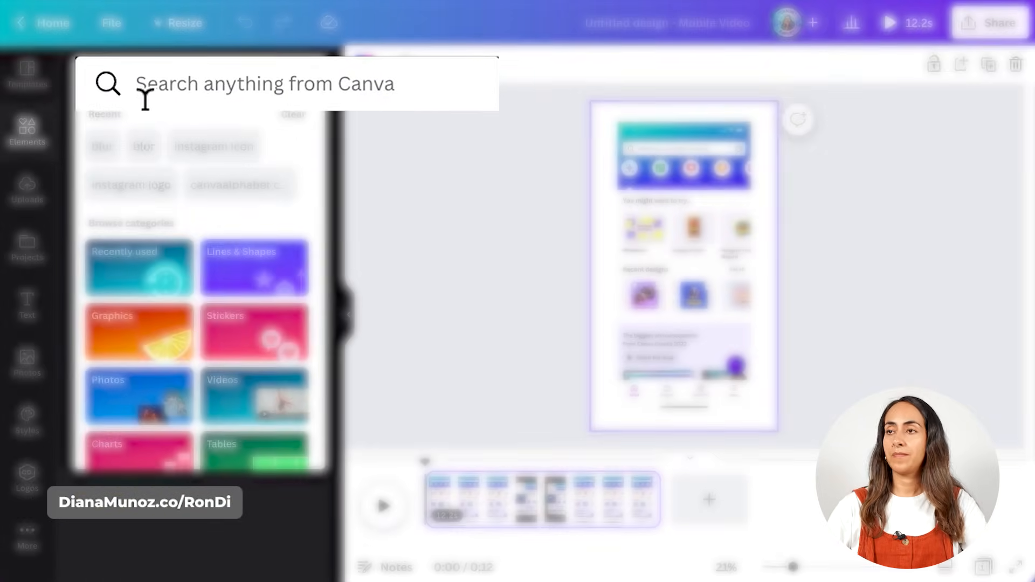
pyautogui.write('blur')
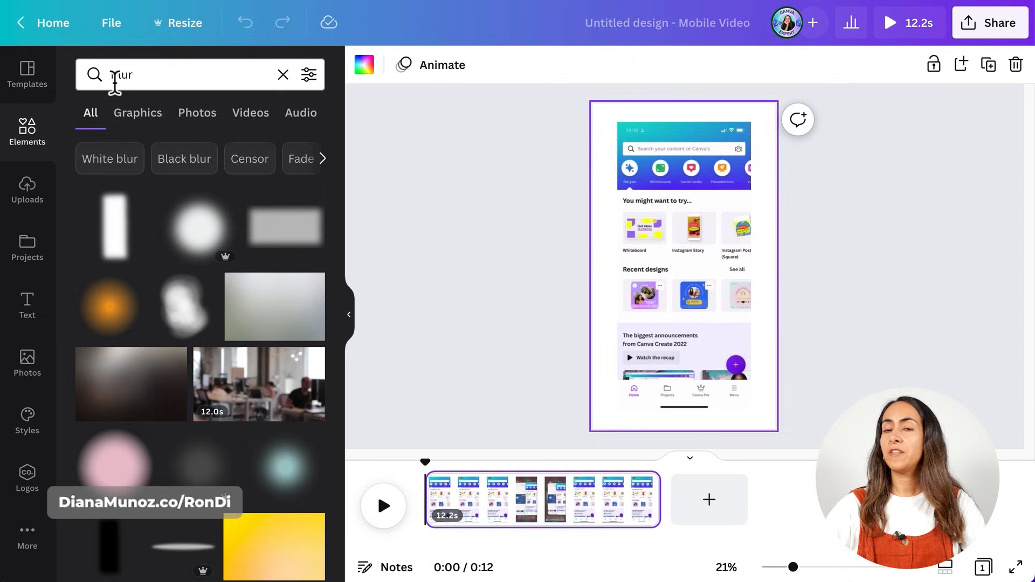
pyautogui.moveTo(255, 324)
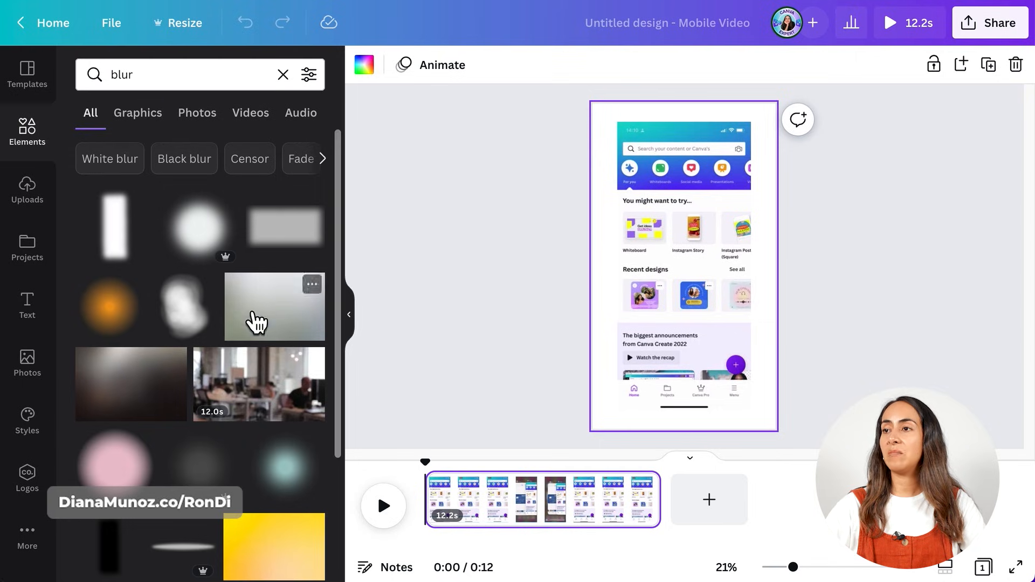
pyautogui.moveTo(123, 423)
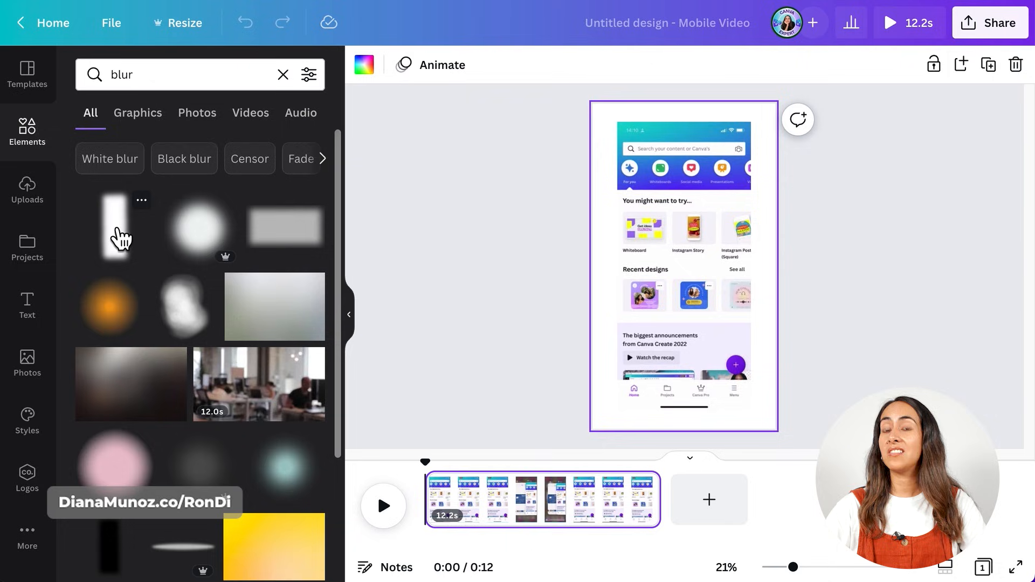
# Step: Add the White blur graphic over the screen recording on the page
pyautogui.click(683, 264)
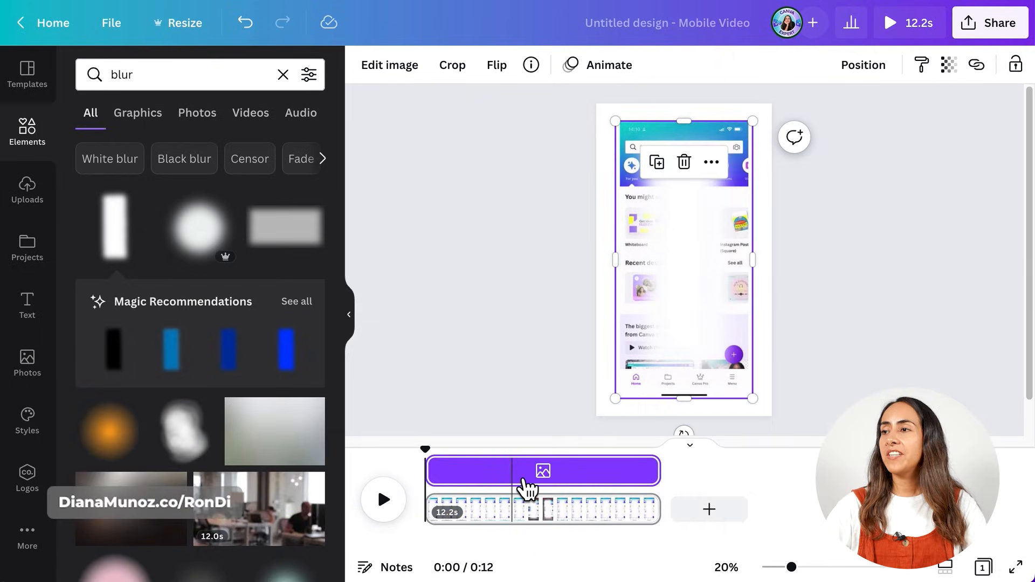
pyautogui.moveTo(514, 447)
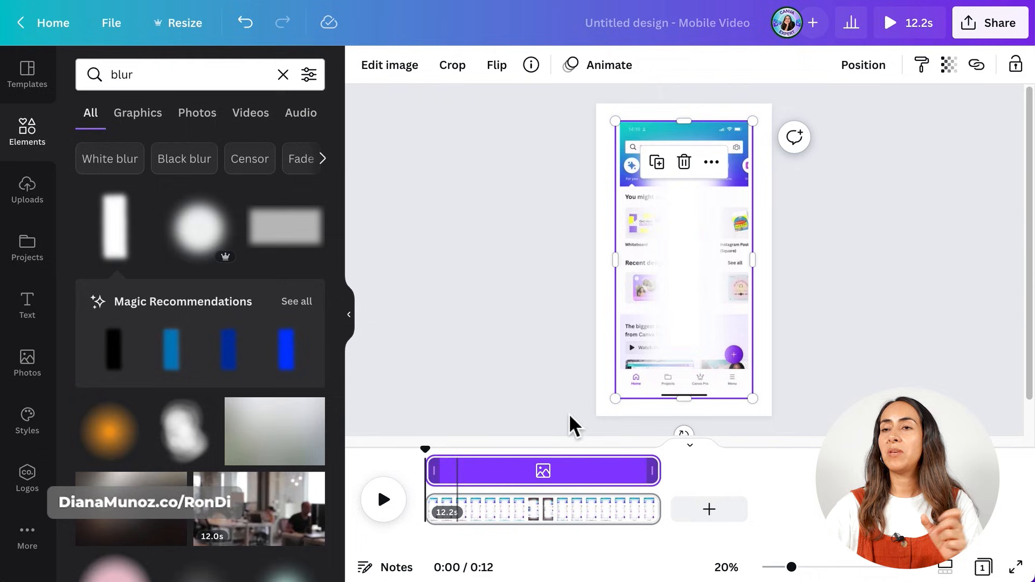
pyautogui.moveTo(456, 462)
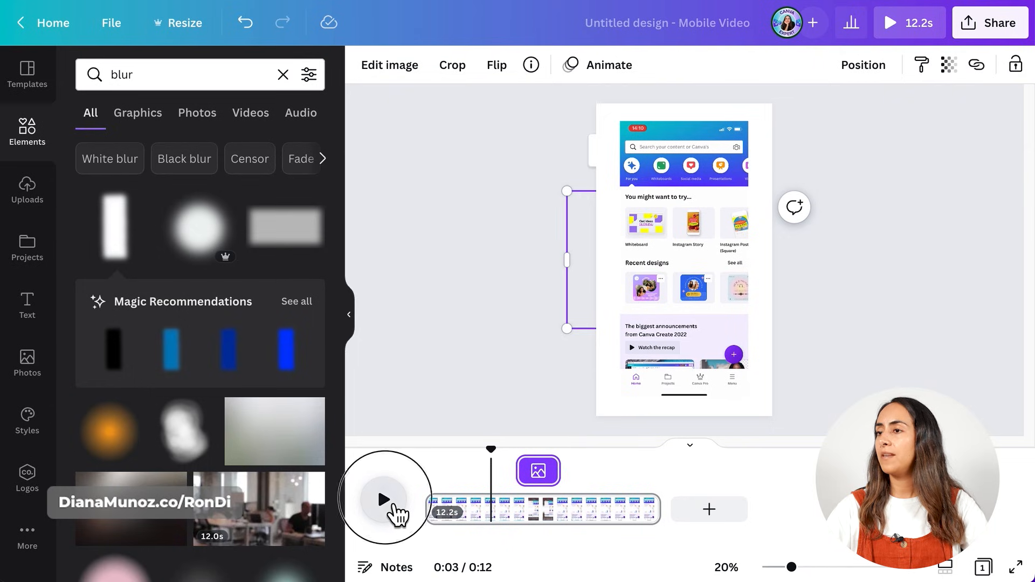
# Step: Preview and pause the blurred video, then bring up the design's Share options
pyautogui.click(384, 500)
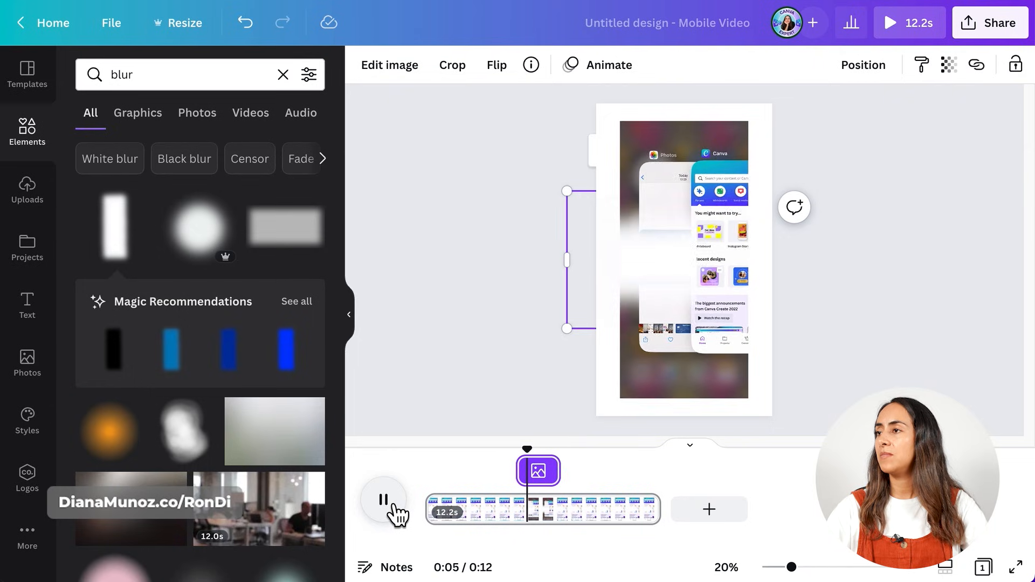
pyautogui.click(383, 500)
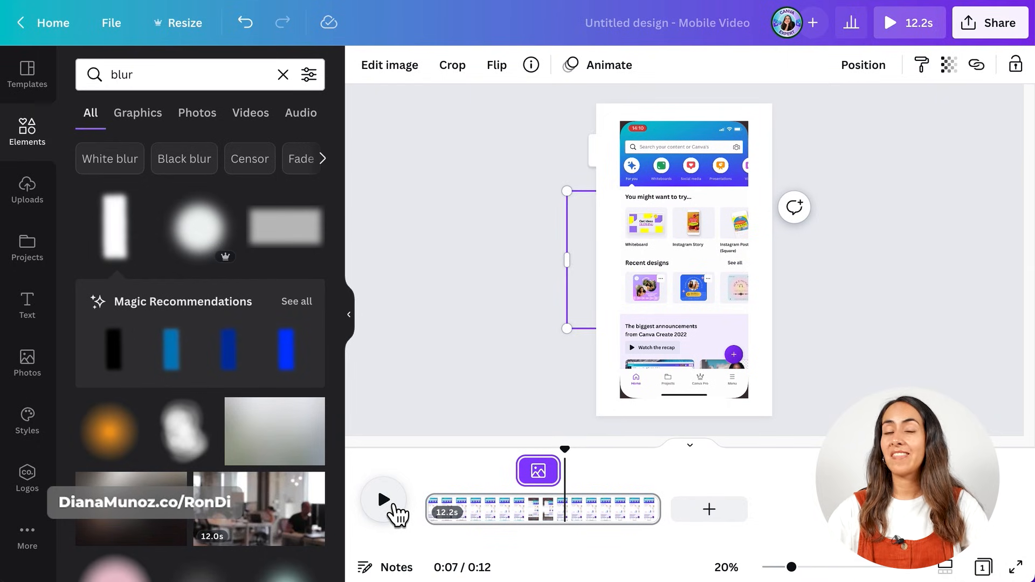
pyautogui.moveTo(933, 283)
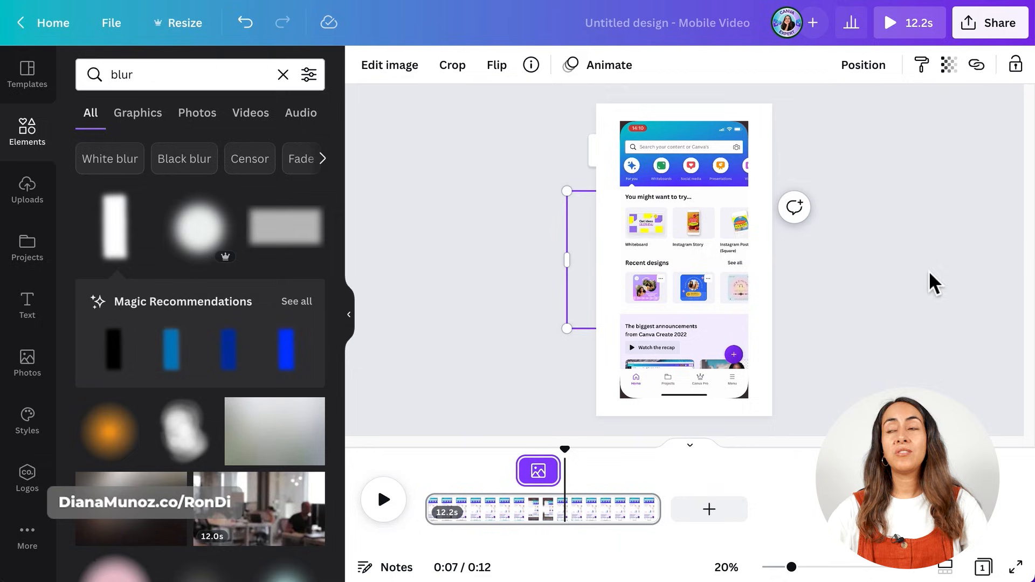
pyautogui.click(990, 22)
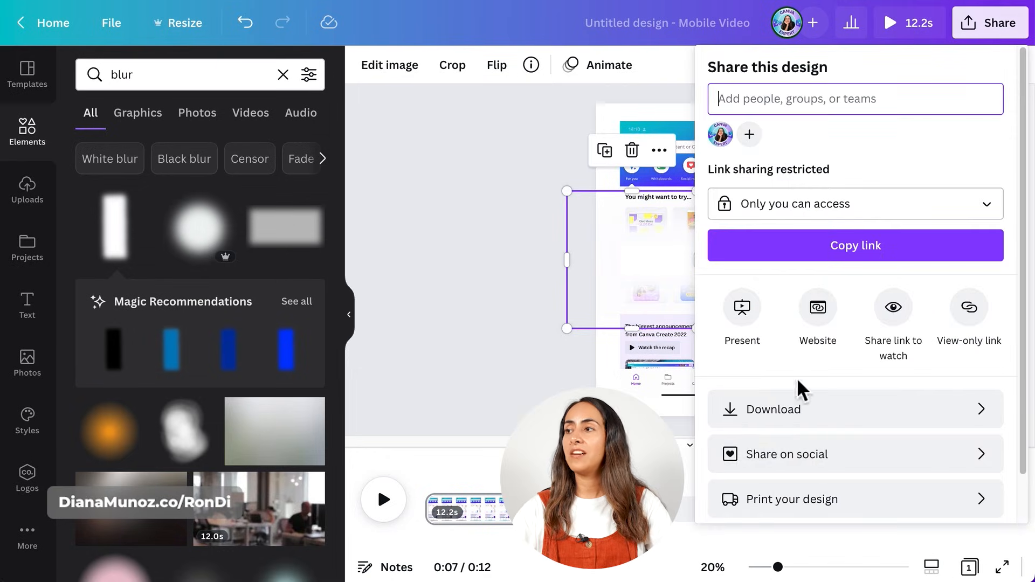
# Step: Go to the download settings with MP4 Video as the file type
pyautogui.click(776, 408)
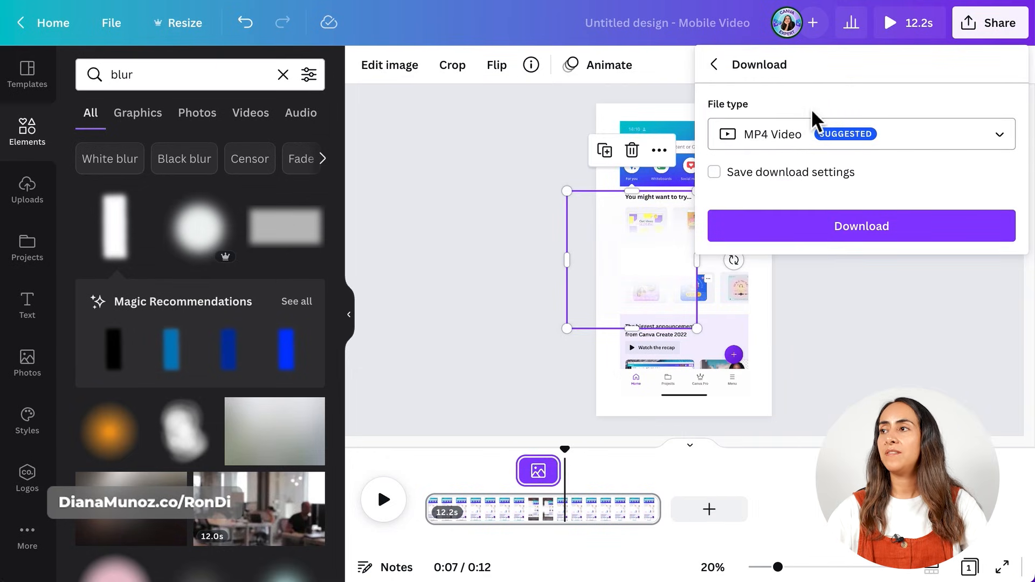
pyautogui.moveTo(906, 333)
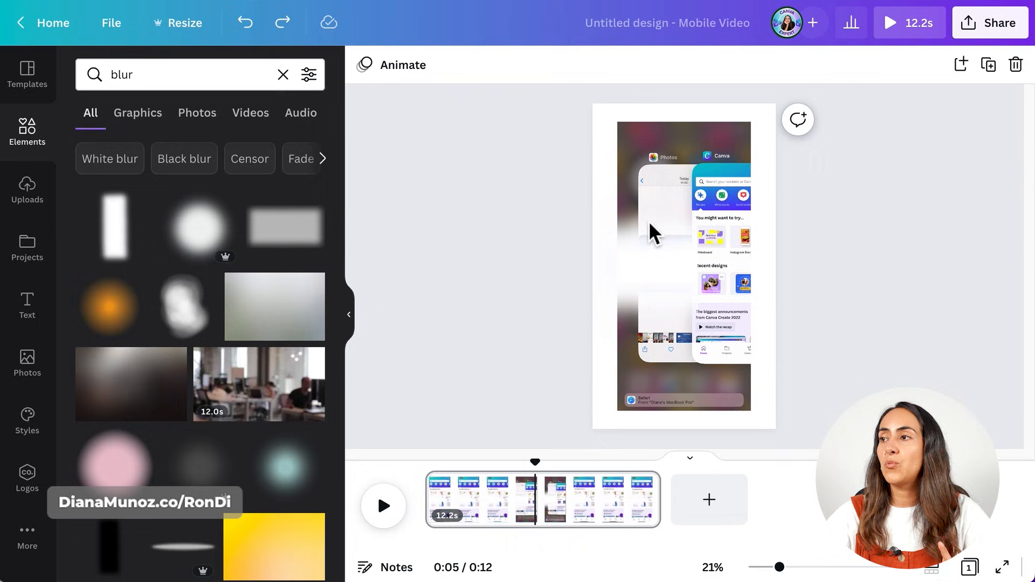
pyautogui.moveTo(594, 228)
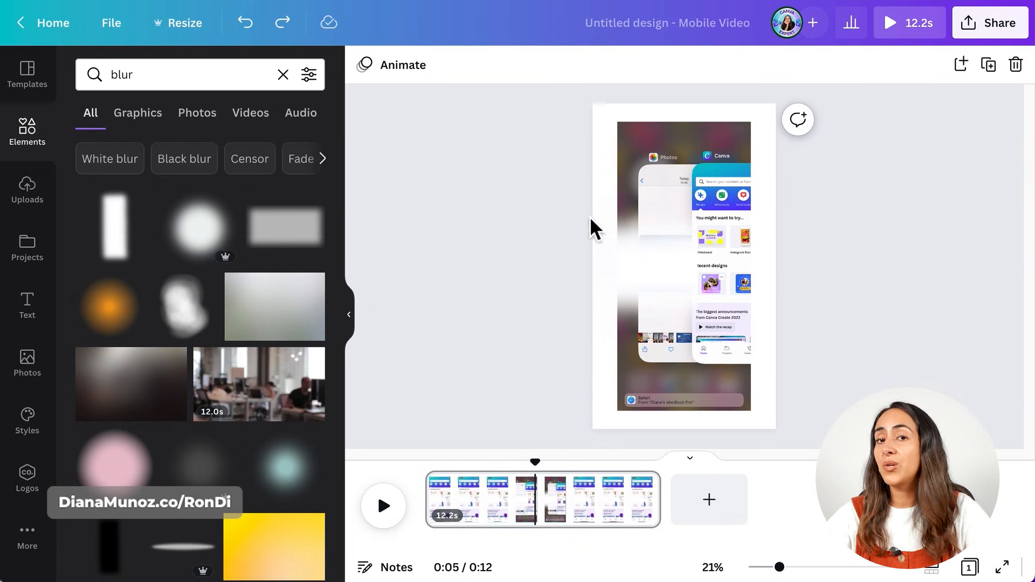
pyautogui.moveTo(136, 231)
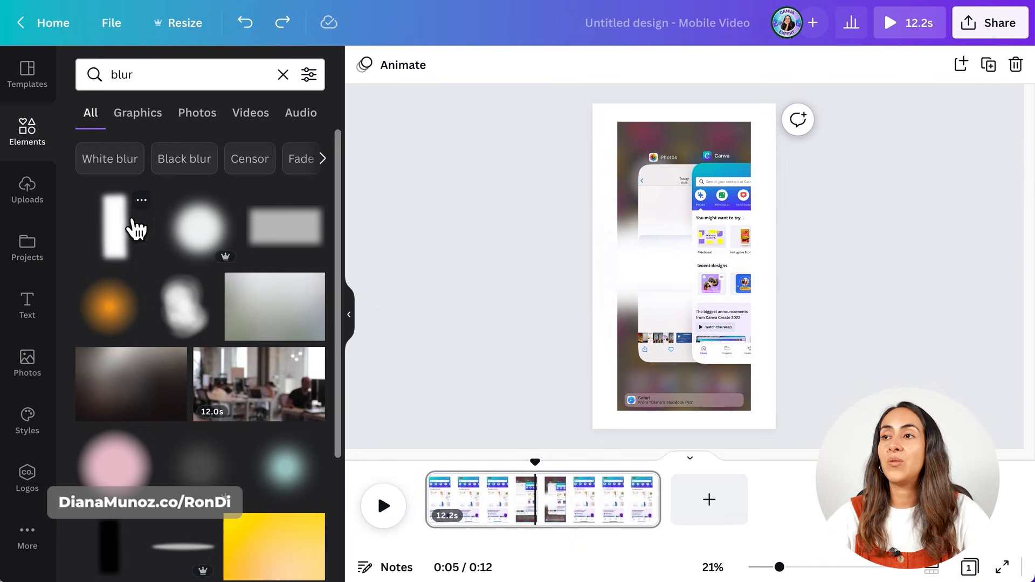
pyautogui.moveTo(137, 205)
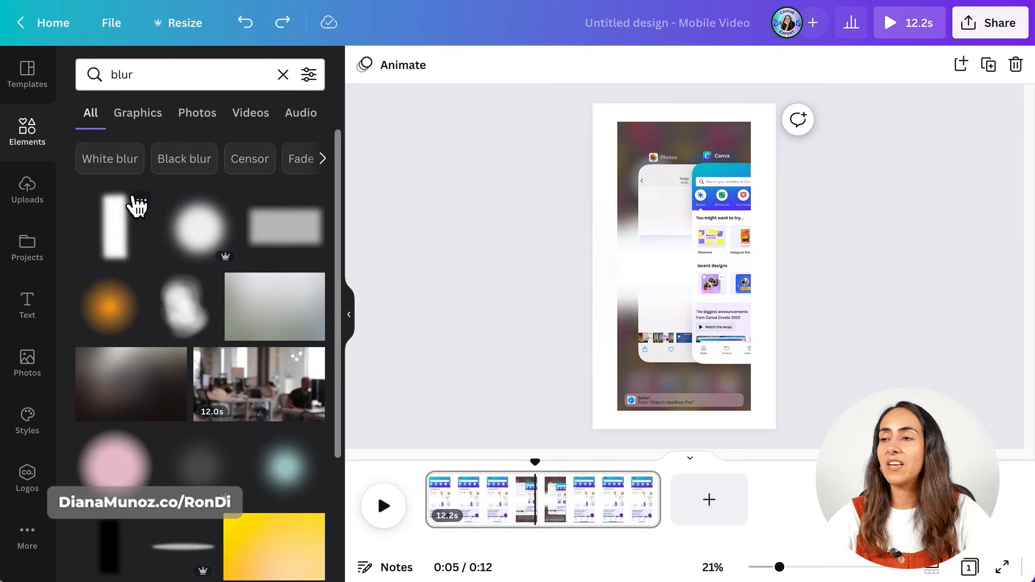
pyautogui.moveTo(130, 248)
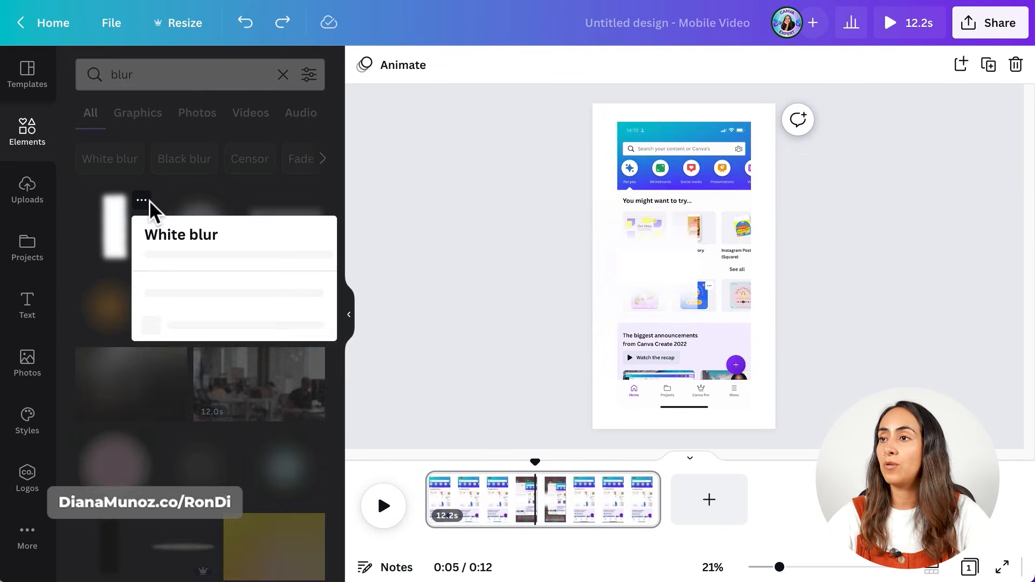
# Step: View the White blur graphic's details, including free status and keywords
pyautogui.click(141, 200)
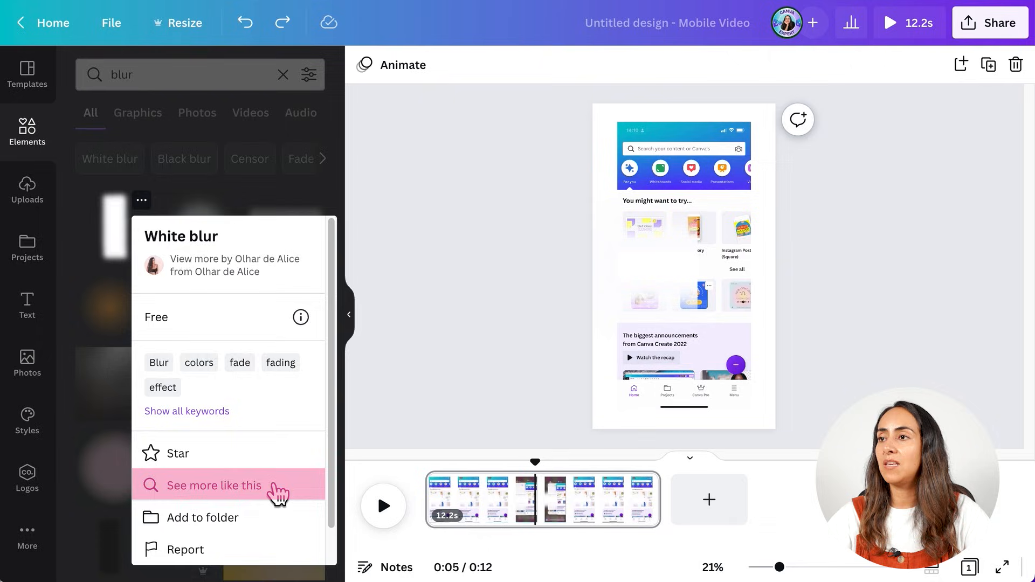
pyautogui.click(215, 485)
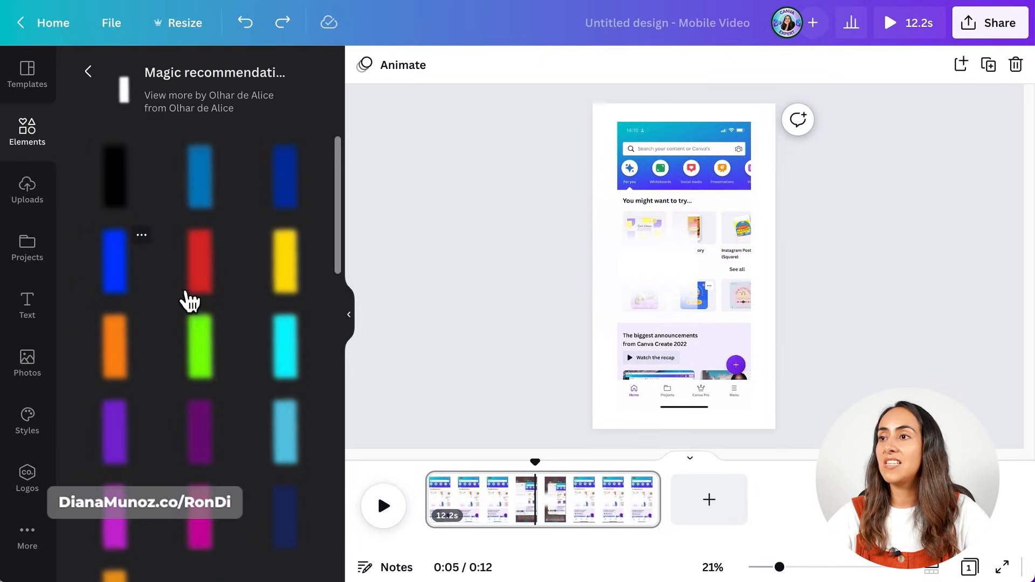
pyautogui.moveTo(260, 387)
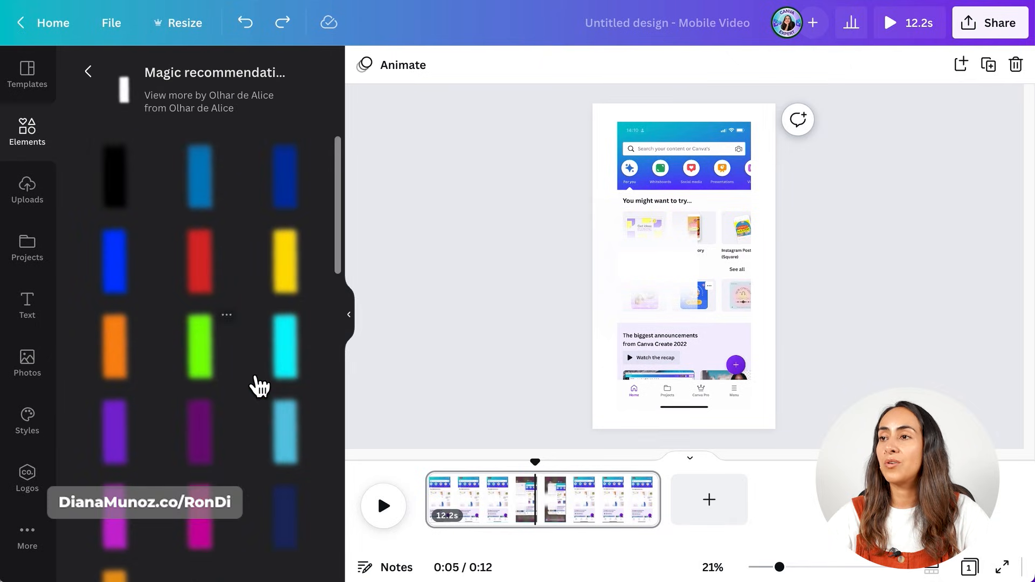
pyautogui.scroll(-3)
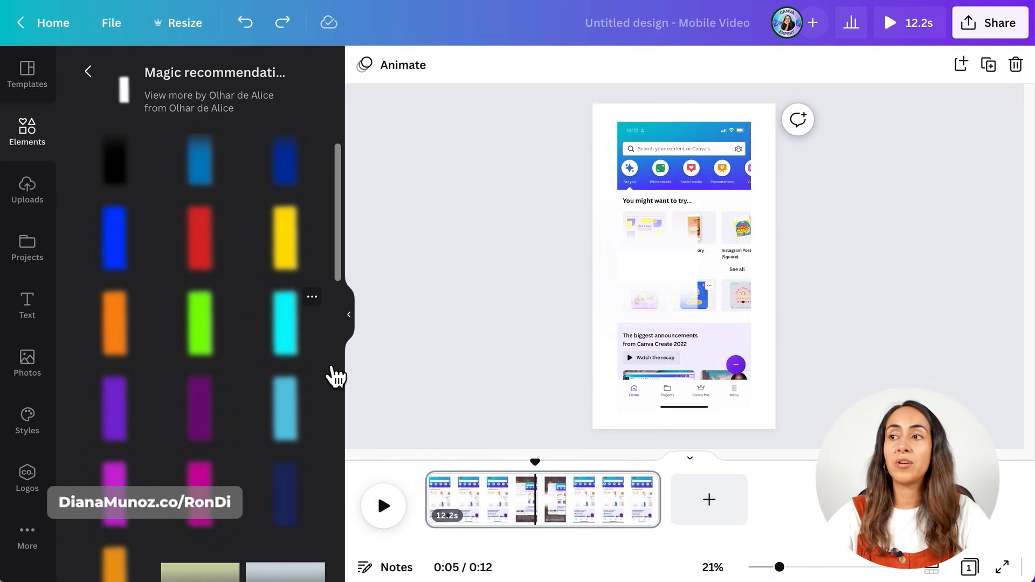
pyautogui.scroll(-3)
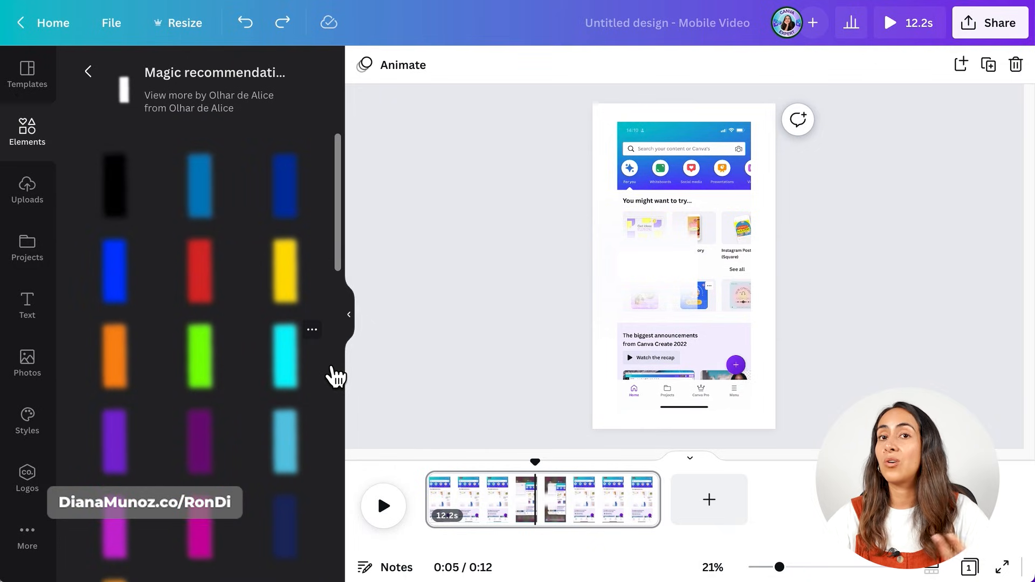
pyautogui.write('blur')
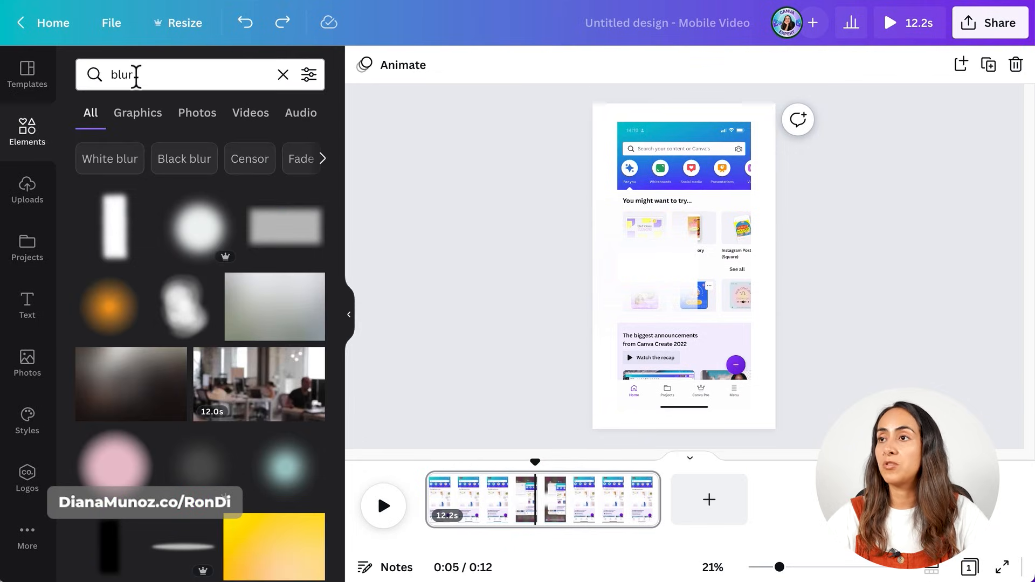
# Step: Search 'sticker square shape noise' and add the grey noise texture over the page's middle
pyautogui.write('sticker square shape noise')
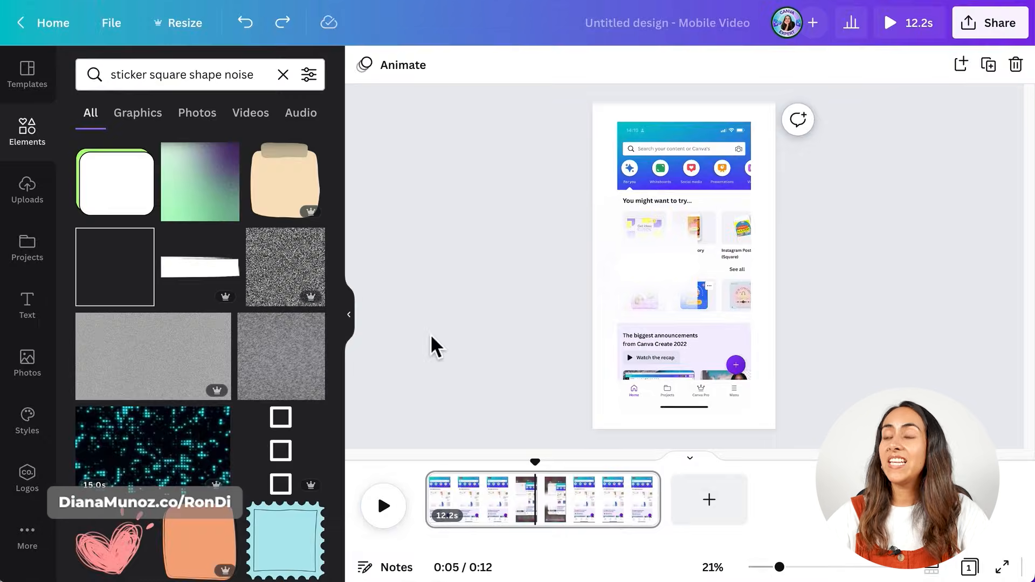
pyautogui.moveTo(298, 355)
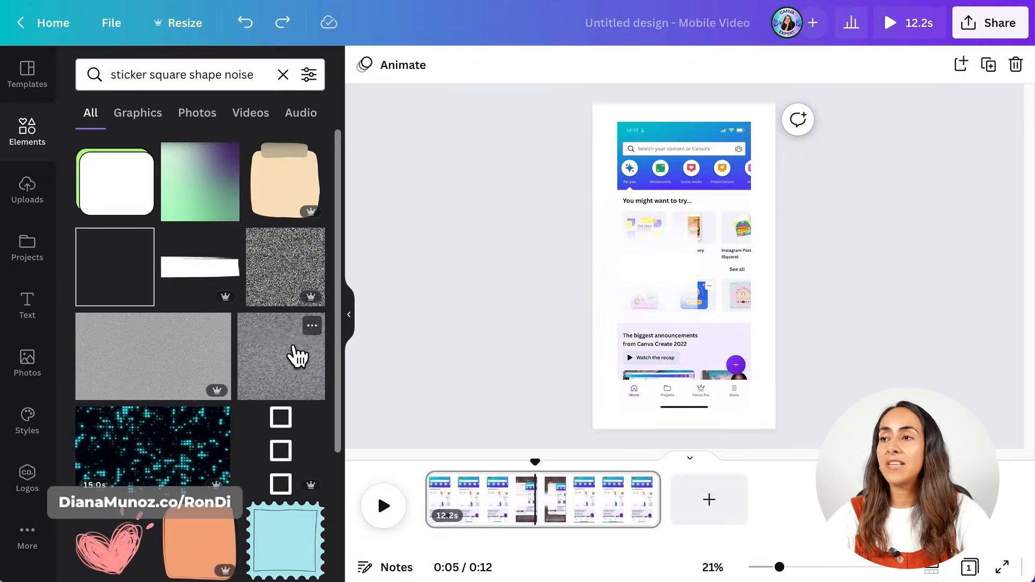
pyautogui.moveTo(293, 366)
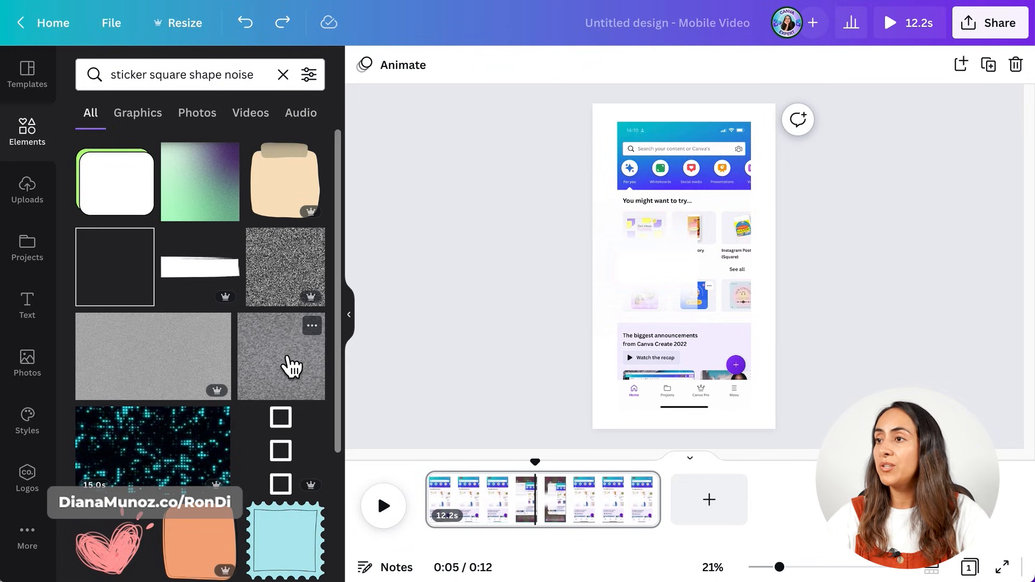
pyautogui.click(281, 356)
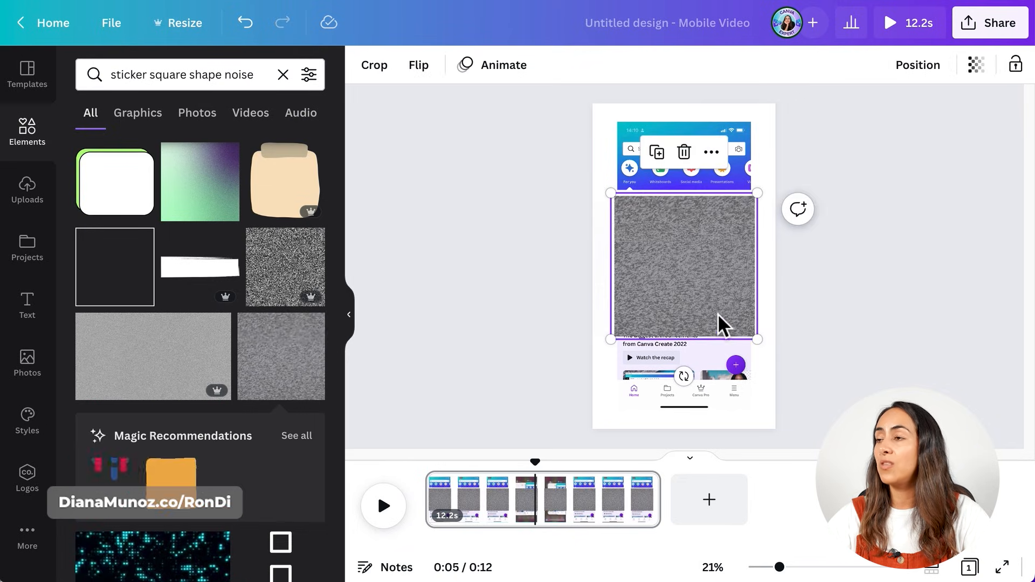
pyautogui.moveTo(765, 324)
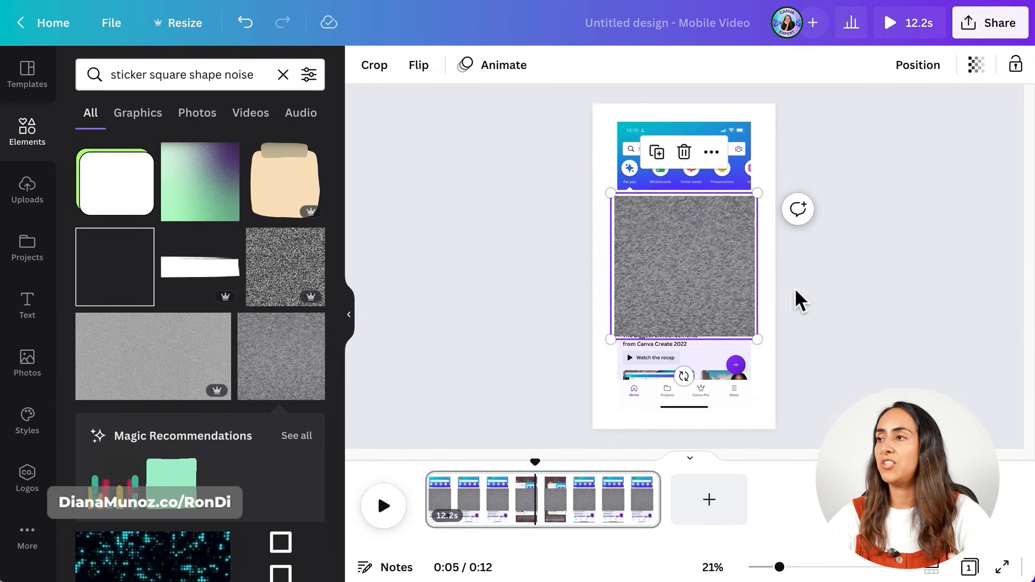
# Step: Show the noise sticker's own timing track in the timeline, then deselect it
pyautogui.rightClick(684, 264)
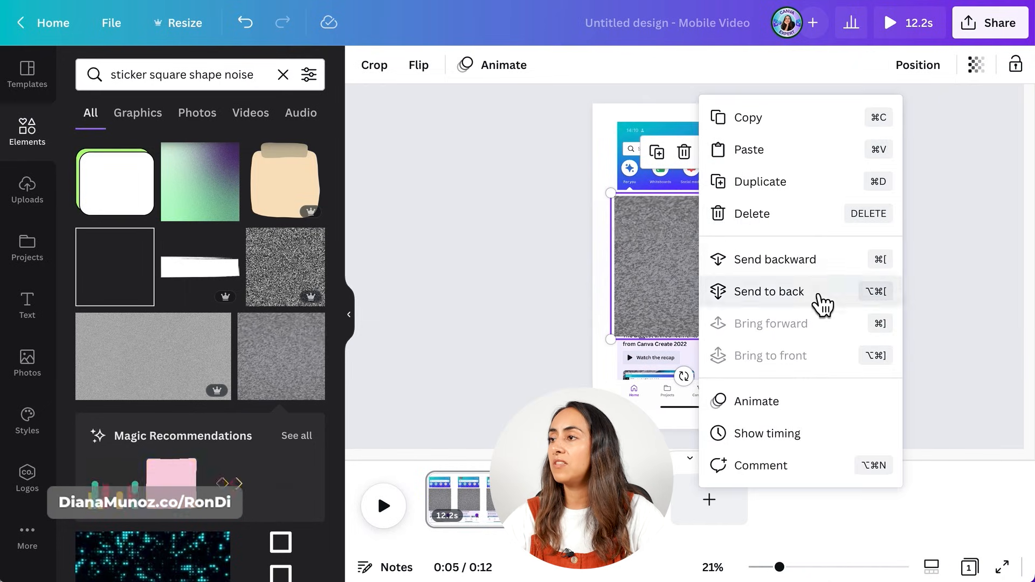
pyautogui.click(770, 291)
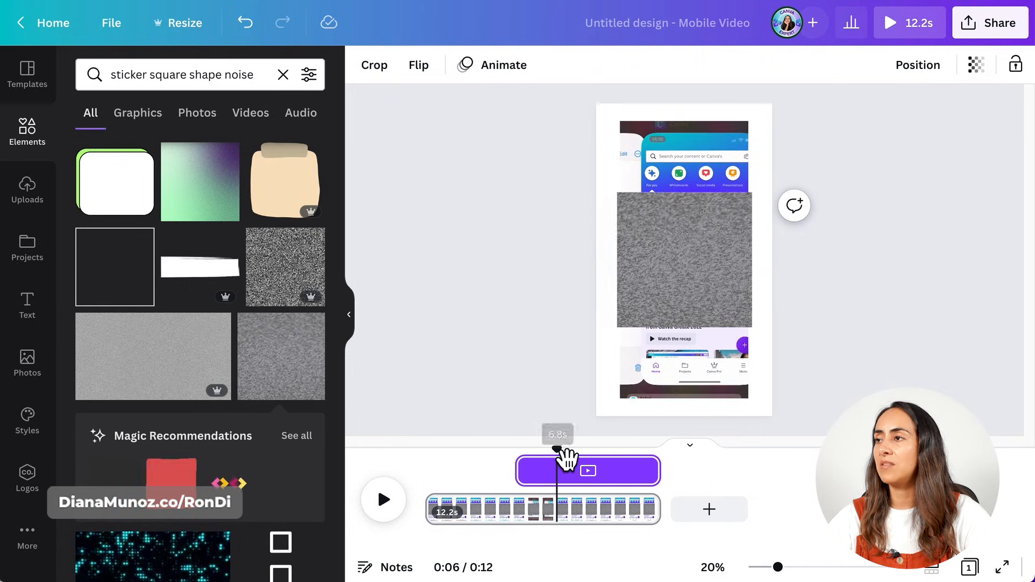
pyautogui.moveTo(912, 259)
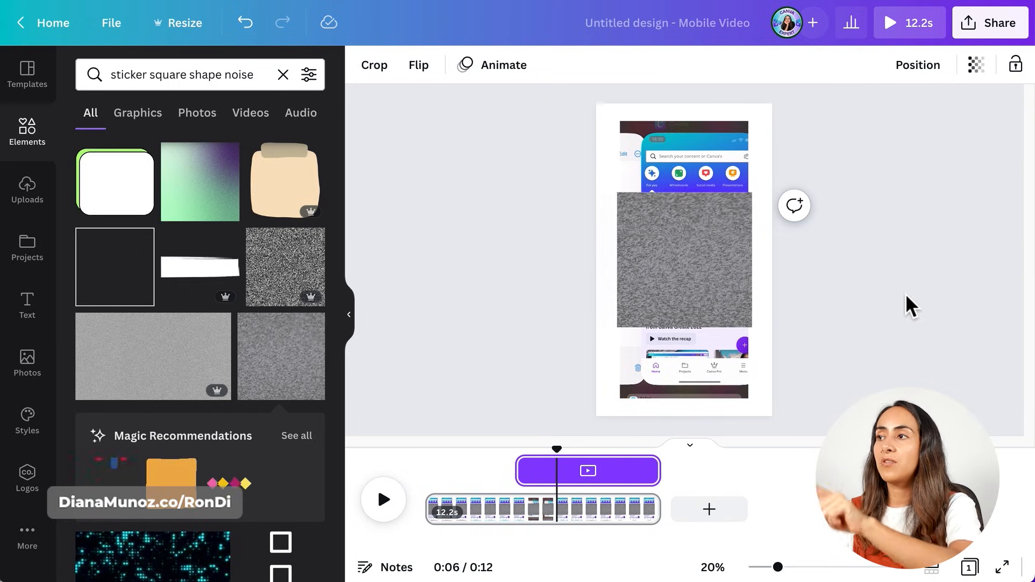
pyautogui.click(684, 257)
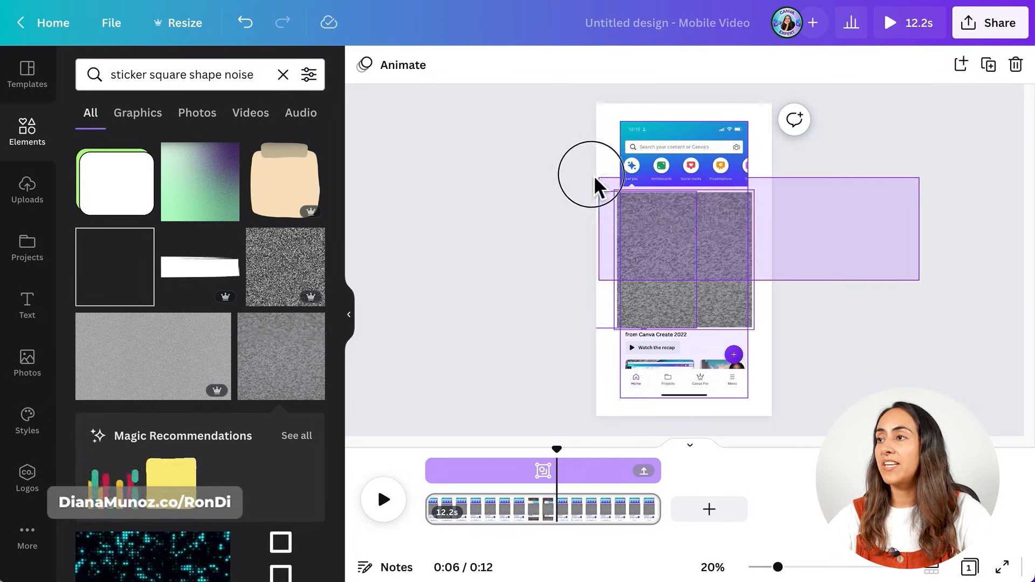
# Step: Select the noise sticker on the page to shorten its mid-video clip
pyautogui.click(667, 258)
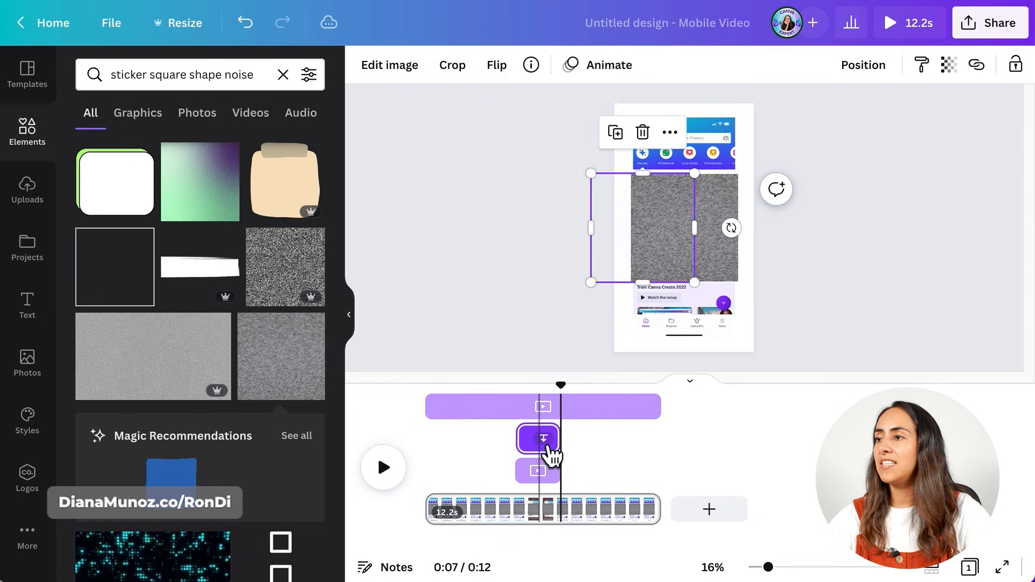
pyautogui.moveTo(642, 133)
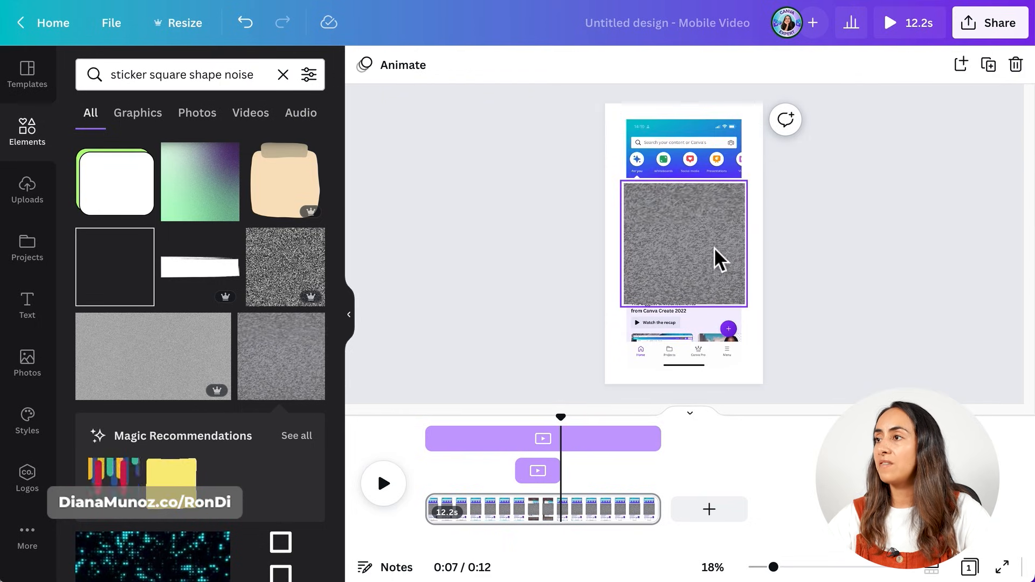
# Step: Shrink and crop the noise sticker into a small square over the first suggestion card
pyautogui.click(685, 243)
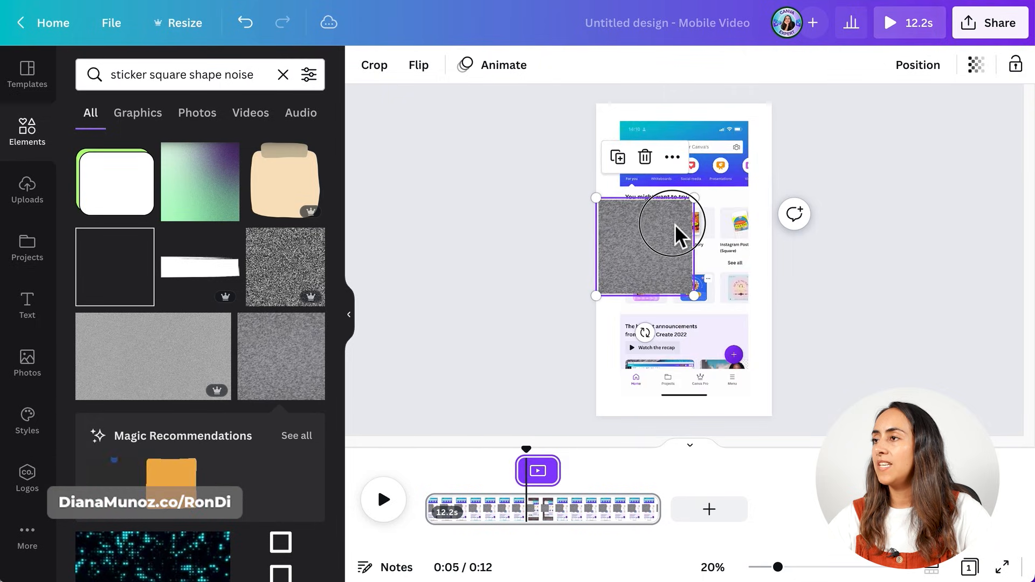
pyautogui.click(373, 65)
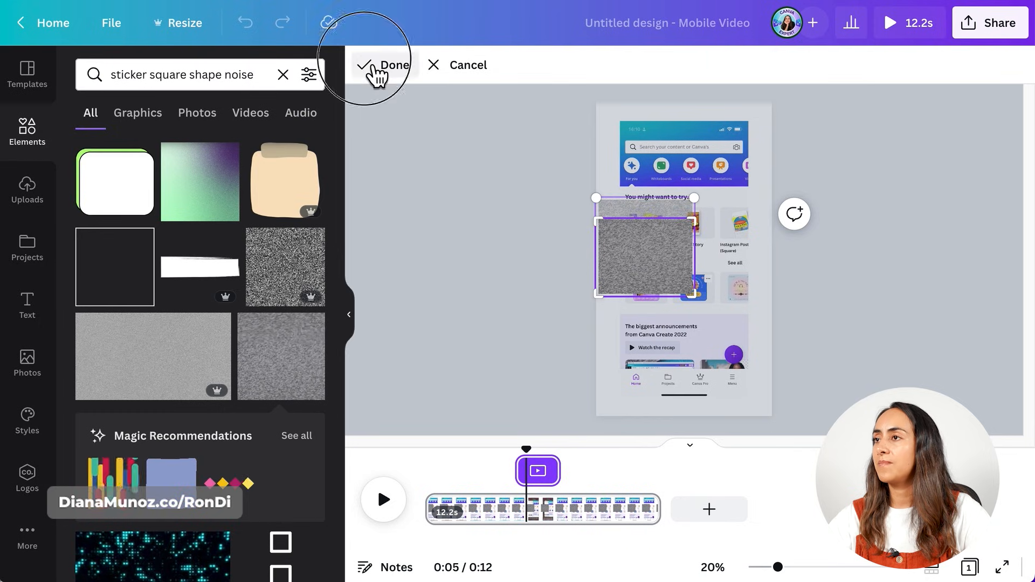
pyautogui.click(393, 65)
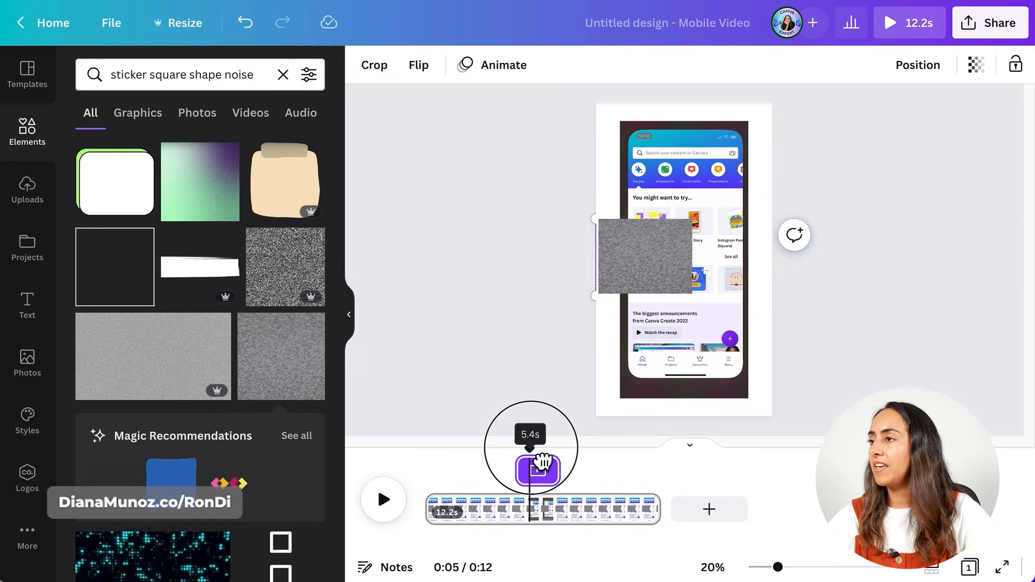
# Step: Refine the noise sticker's crop and extend its clip to about seven seconds
pyautogui.click(373, 64)
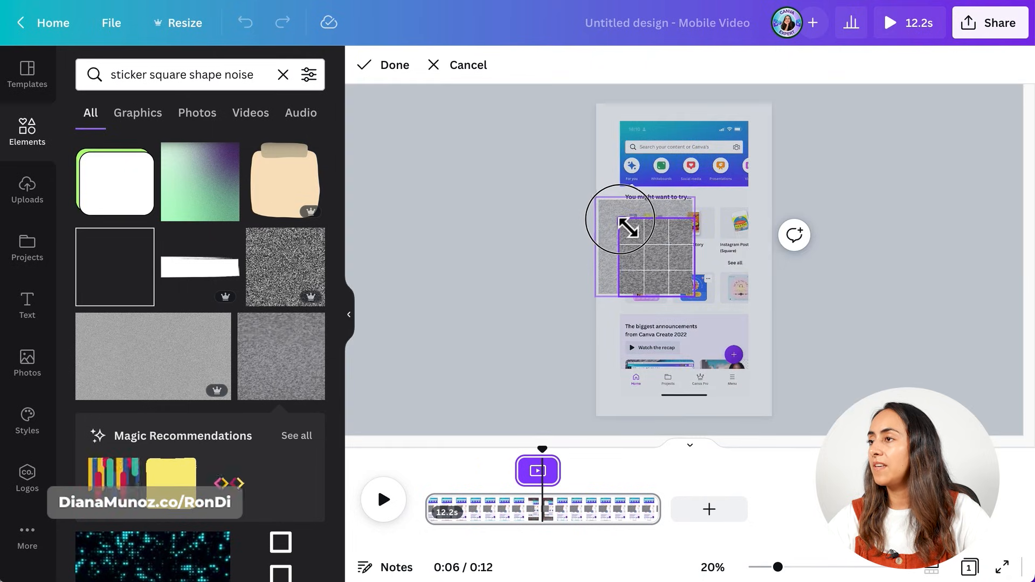
pyautogui.click(385, 65)
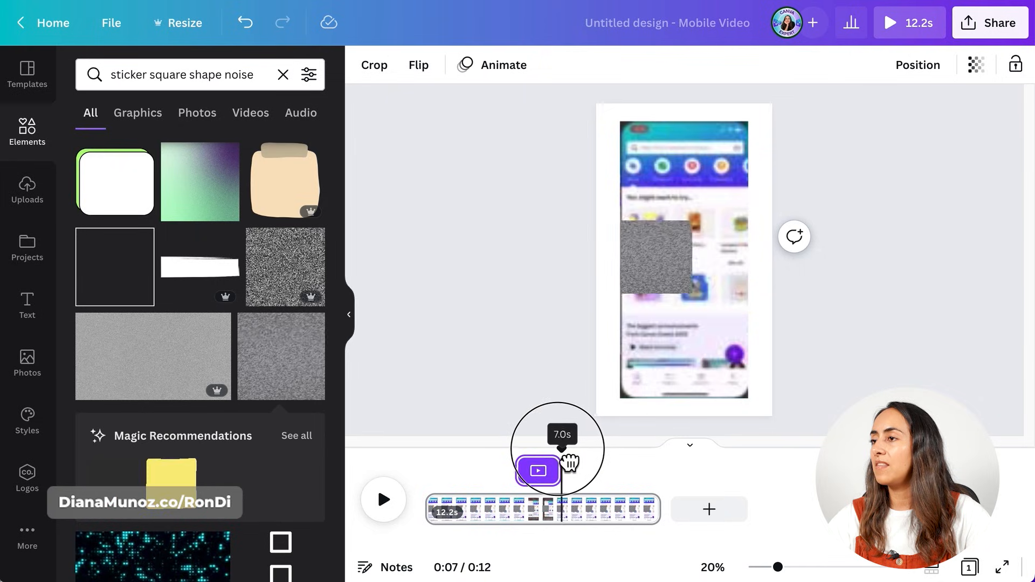
pyautogui.click(656, 258)
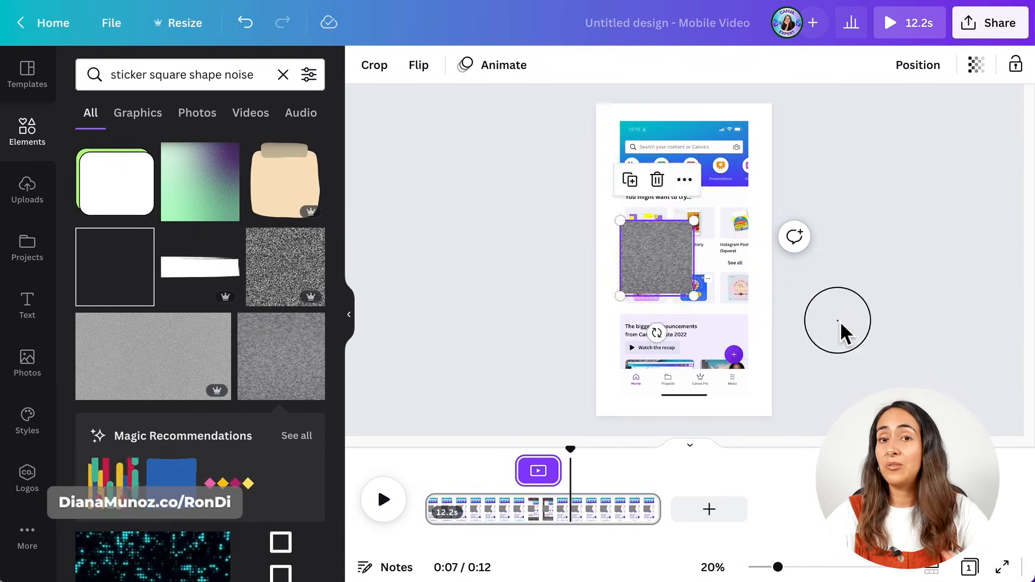
# Step: Download the design from Share as an MP4 video
pyautogui.click(991, 22)
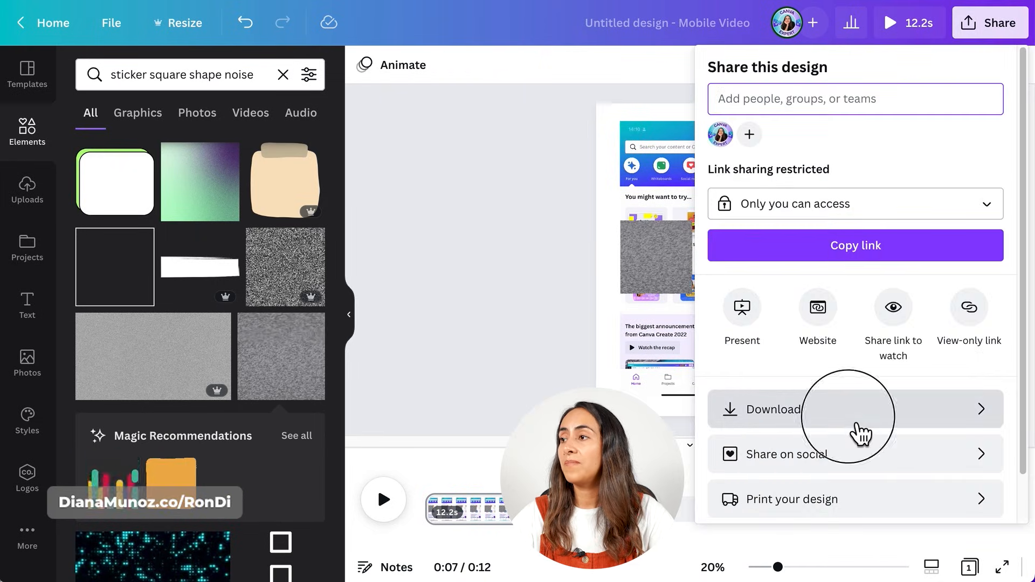
pyautogui.click(773, 409)
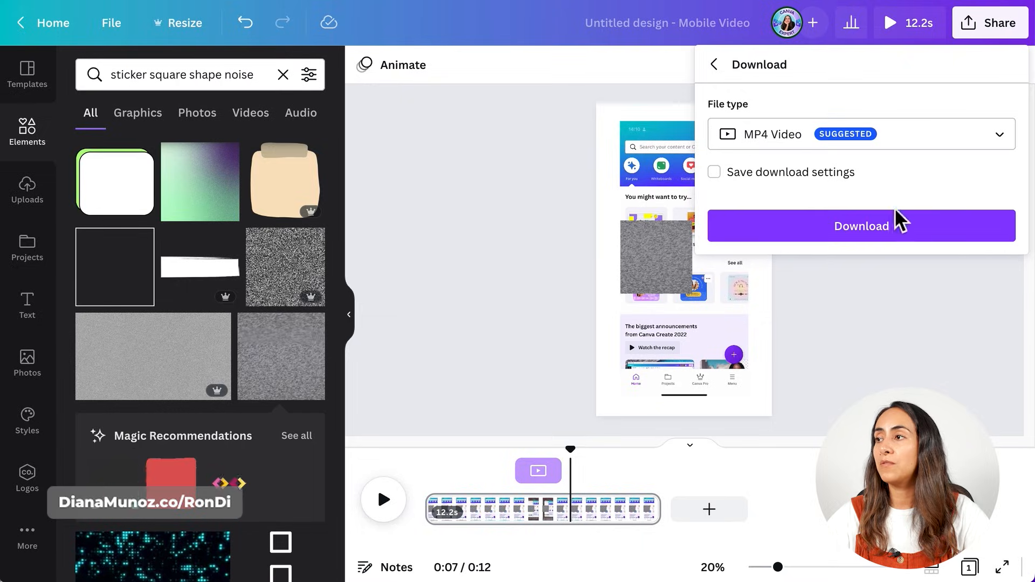
pyautogui.click(861, 226)
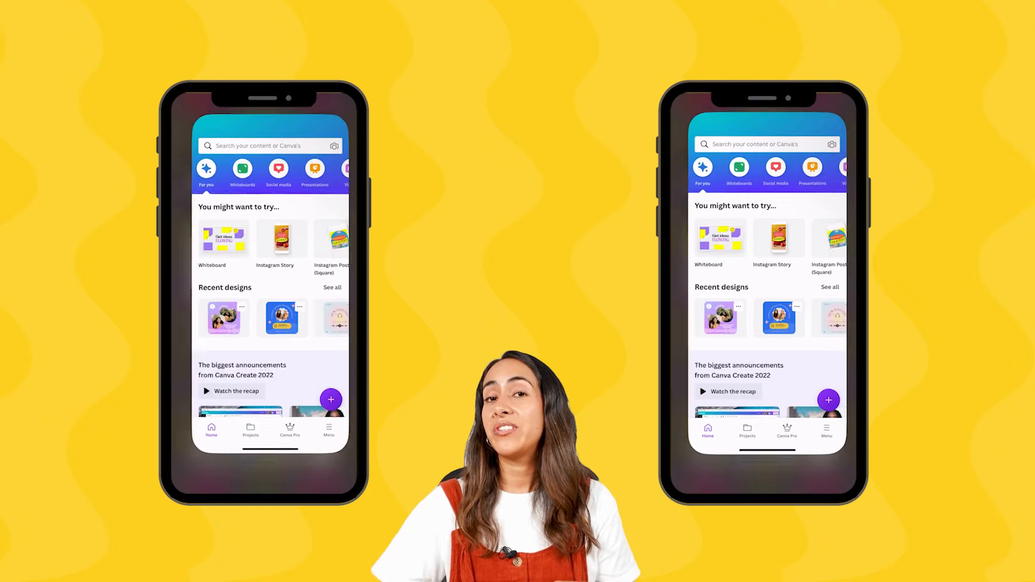